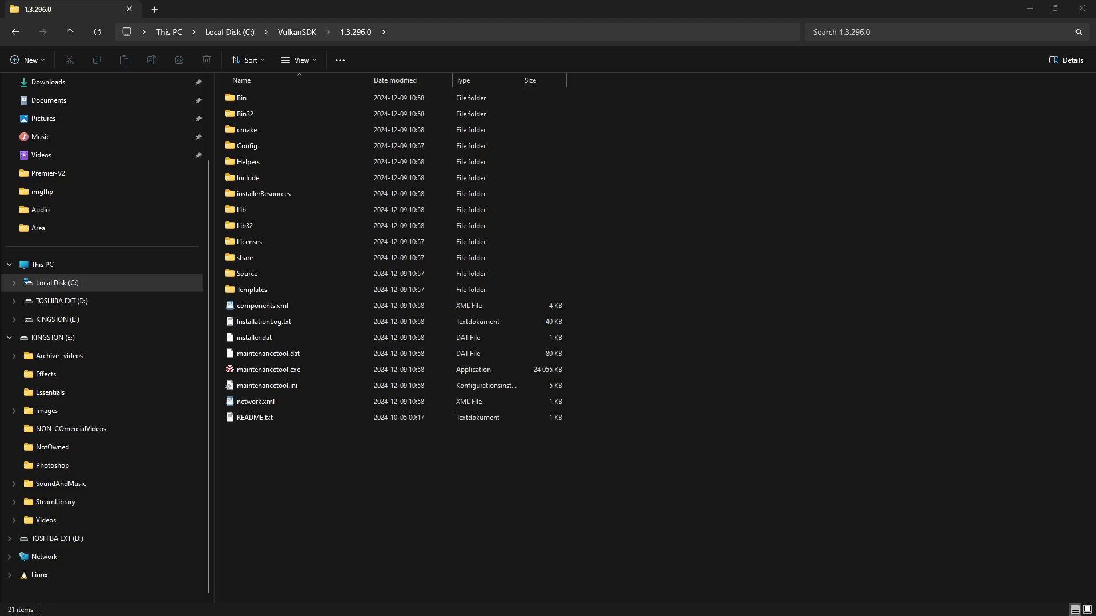
Build and run the project under the Local Windows Debugger, opening the MyMinecratTriangle window.
double_click(244, 97)
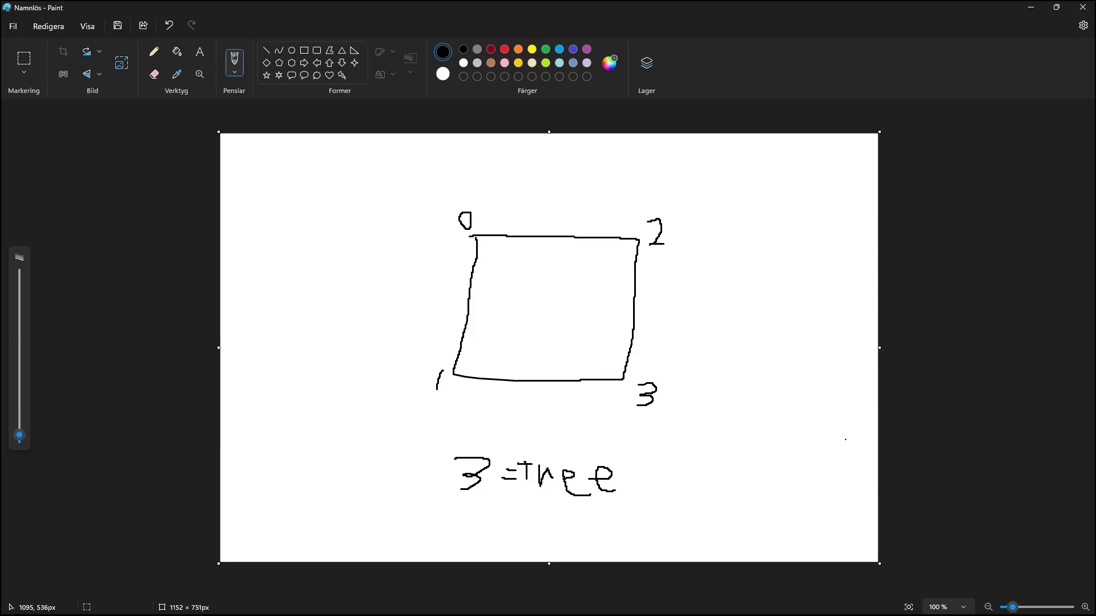
key(alt+tab)
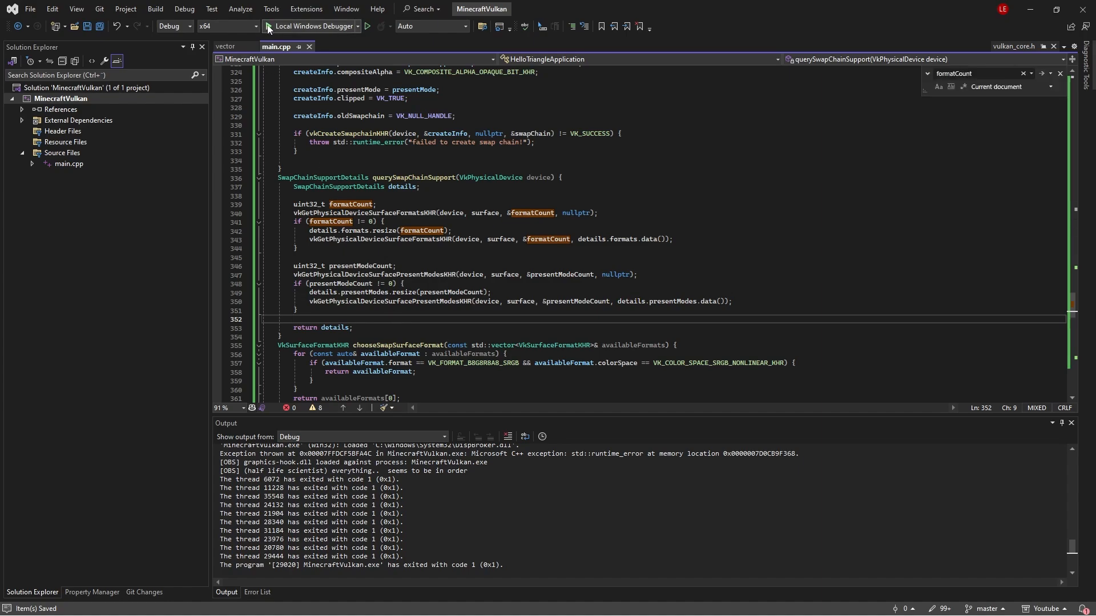
click(366, 26)
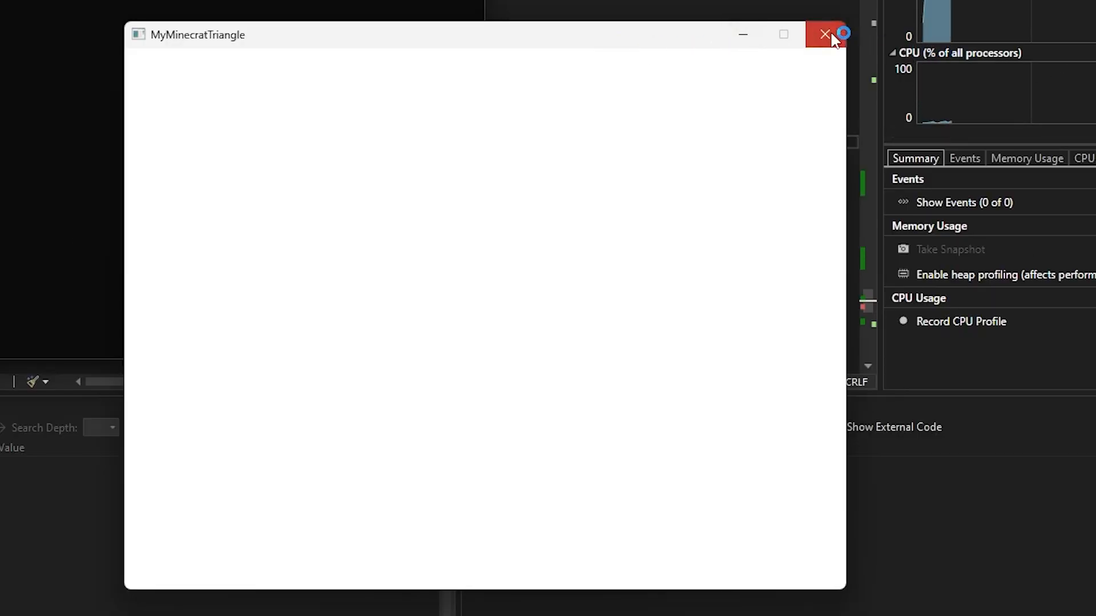
Close the MyMinecratTriangle test window so the program exits with code 0.
click(827, 34)
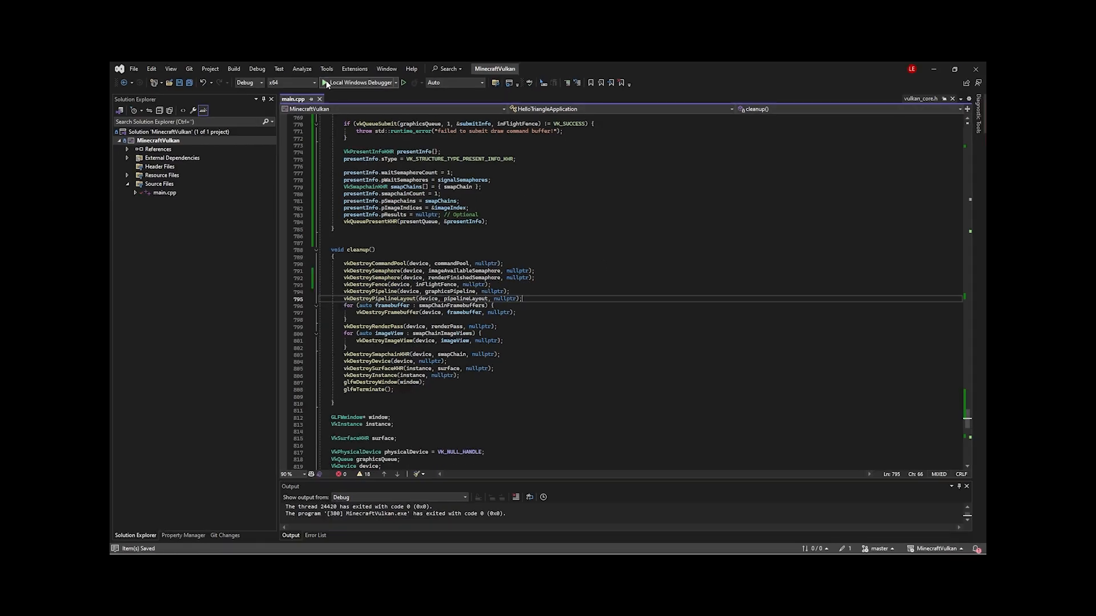